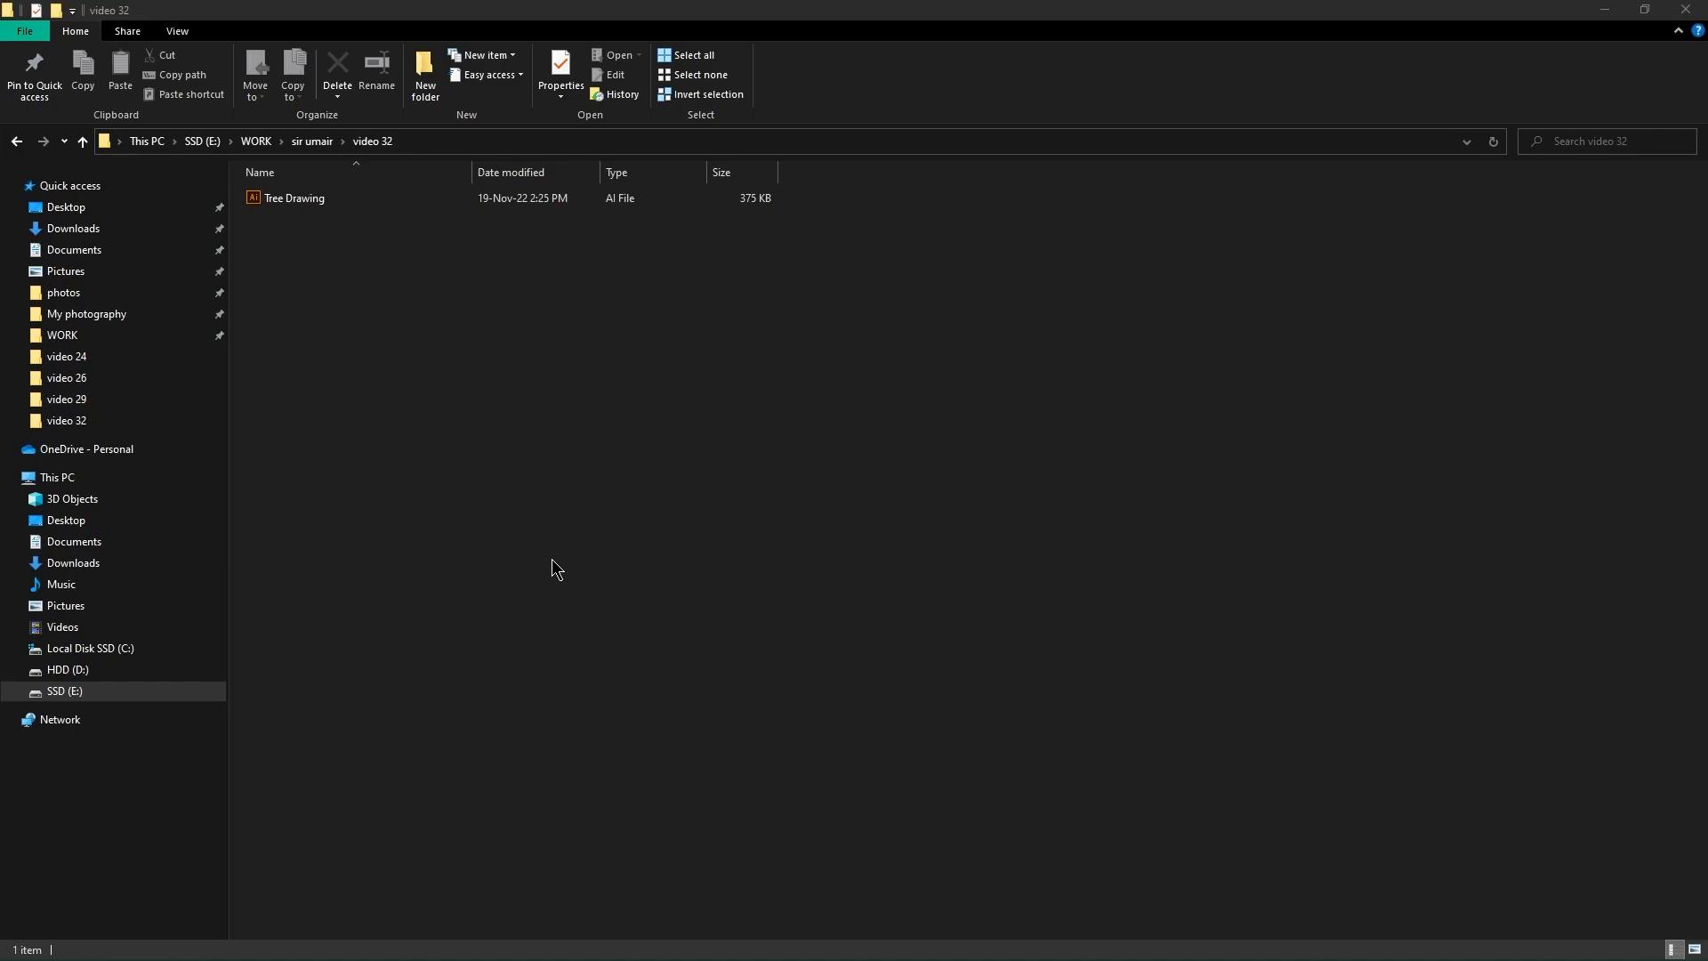
pyautogui.moveTo(363, 232)
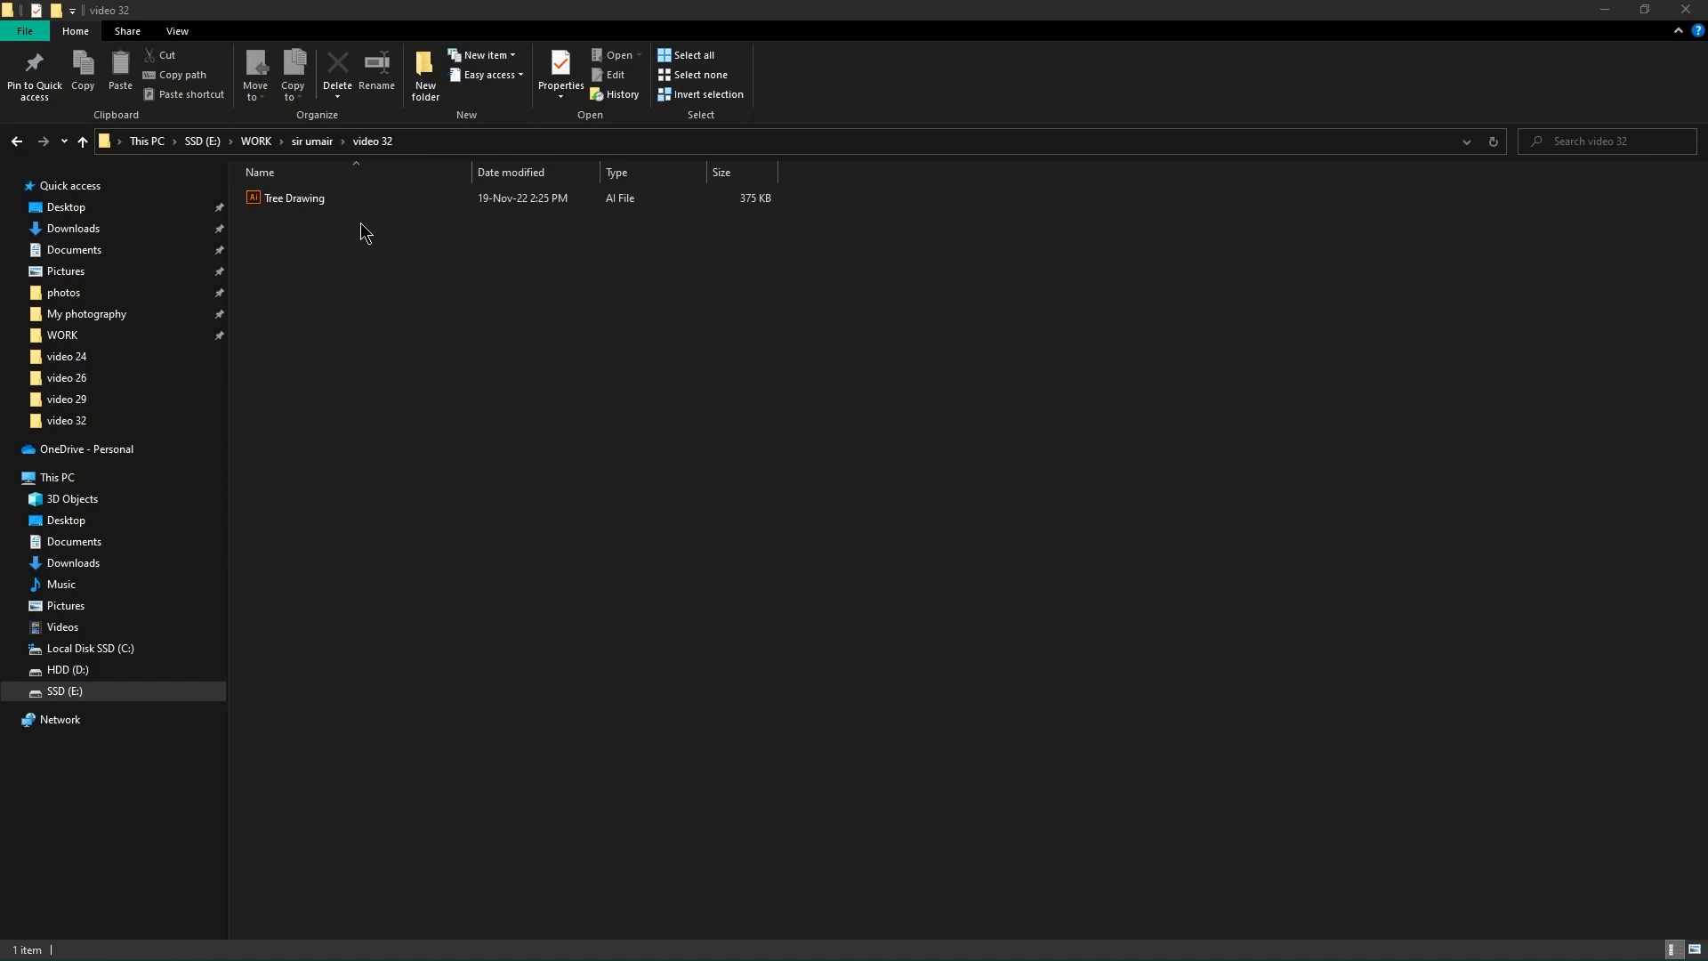
pyautogui.moveTo(360, 219)
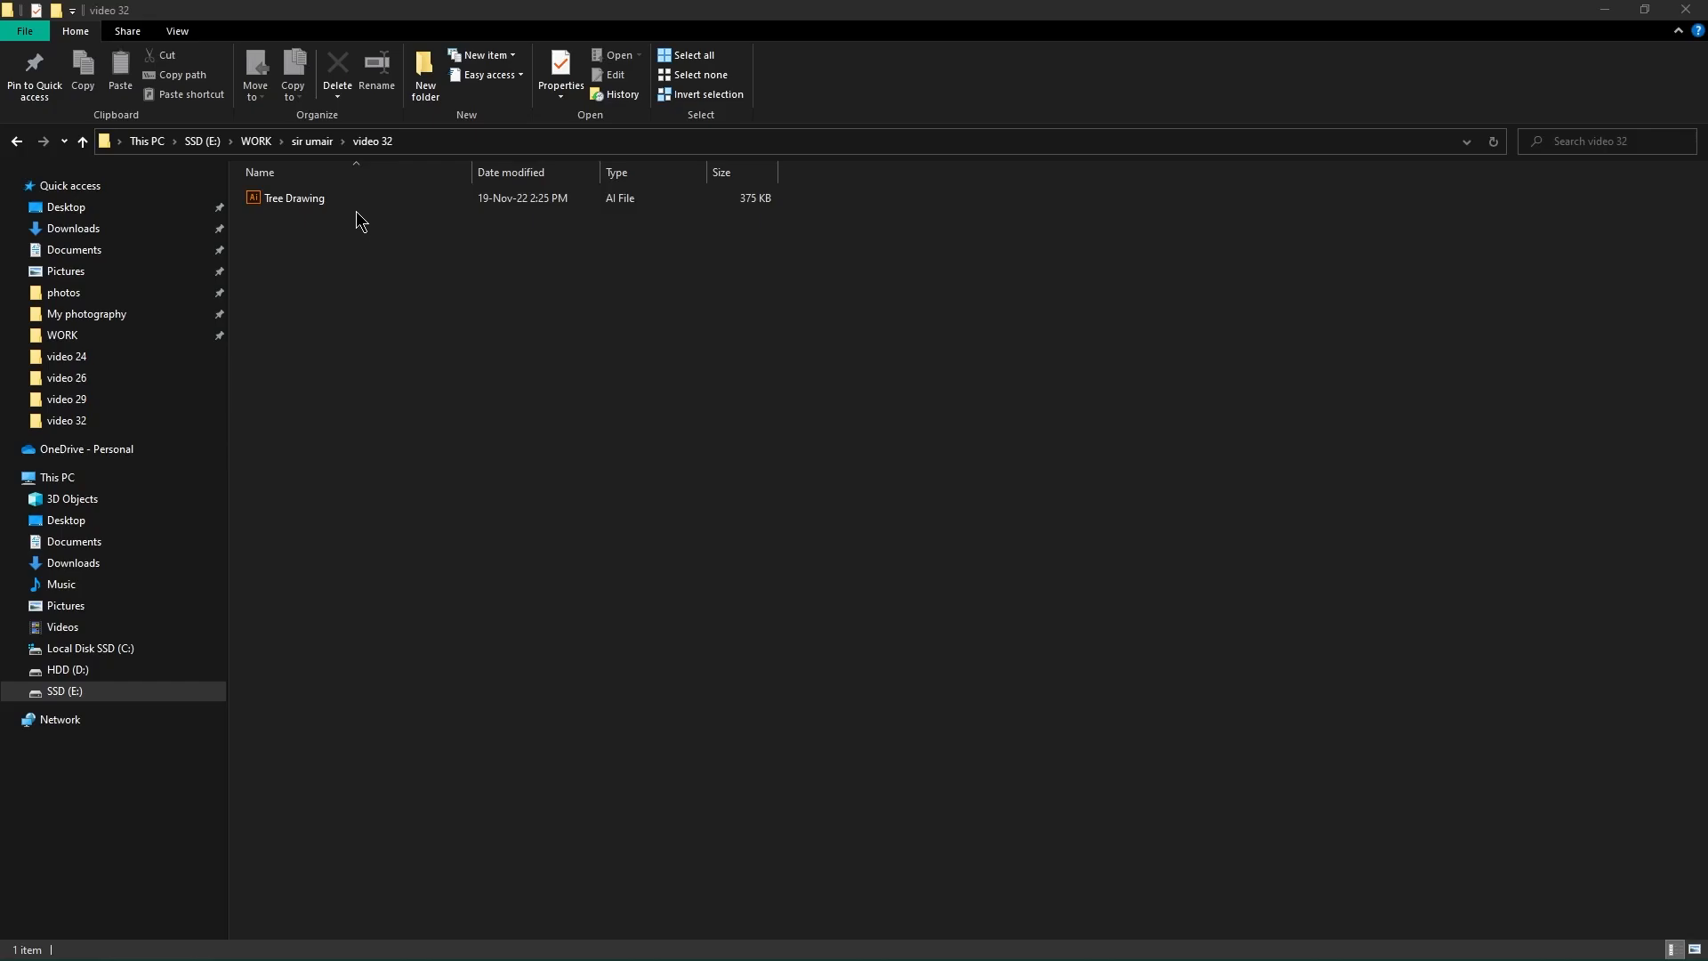
# - Open the Tree Drawing AI file from the video 32 folder in Illustrator
pyautogui.doubleClick(294, 197)
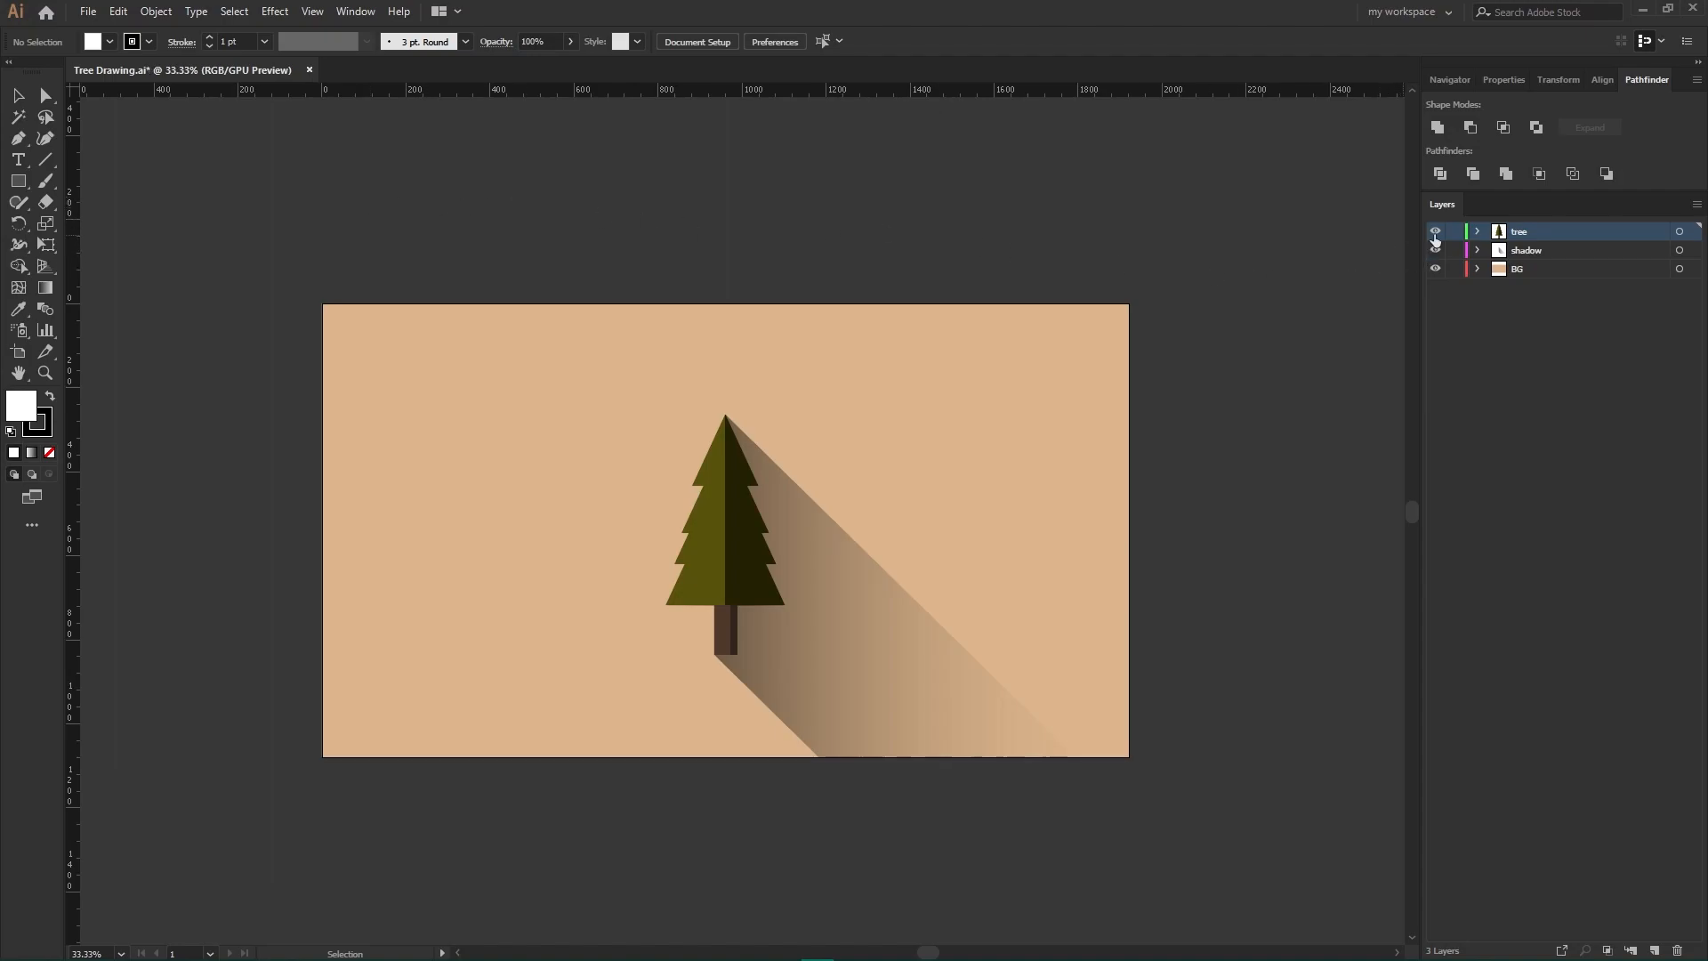
# - Check the tree, shadow and BG layers, then bring up the File menu
pyautogui.click(1435, 269)
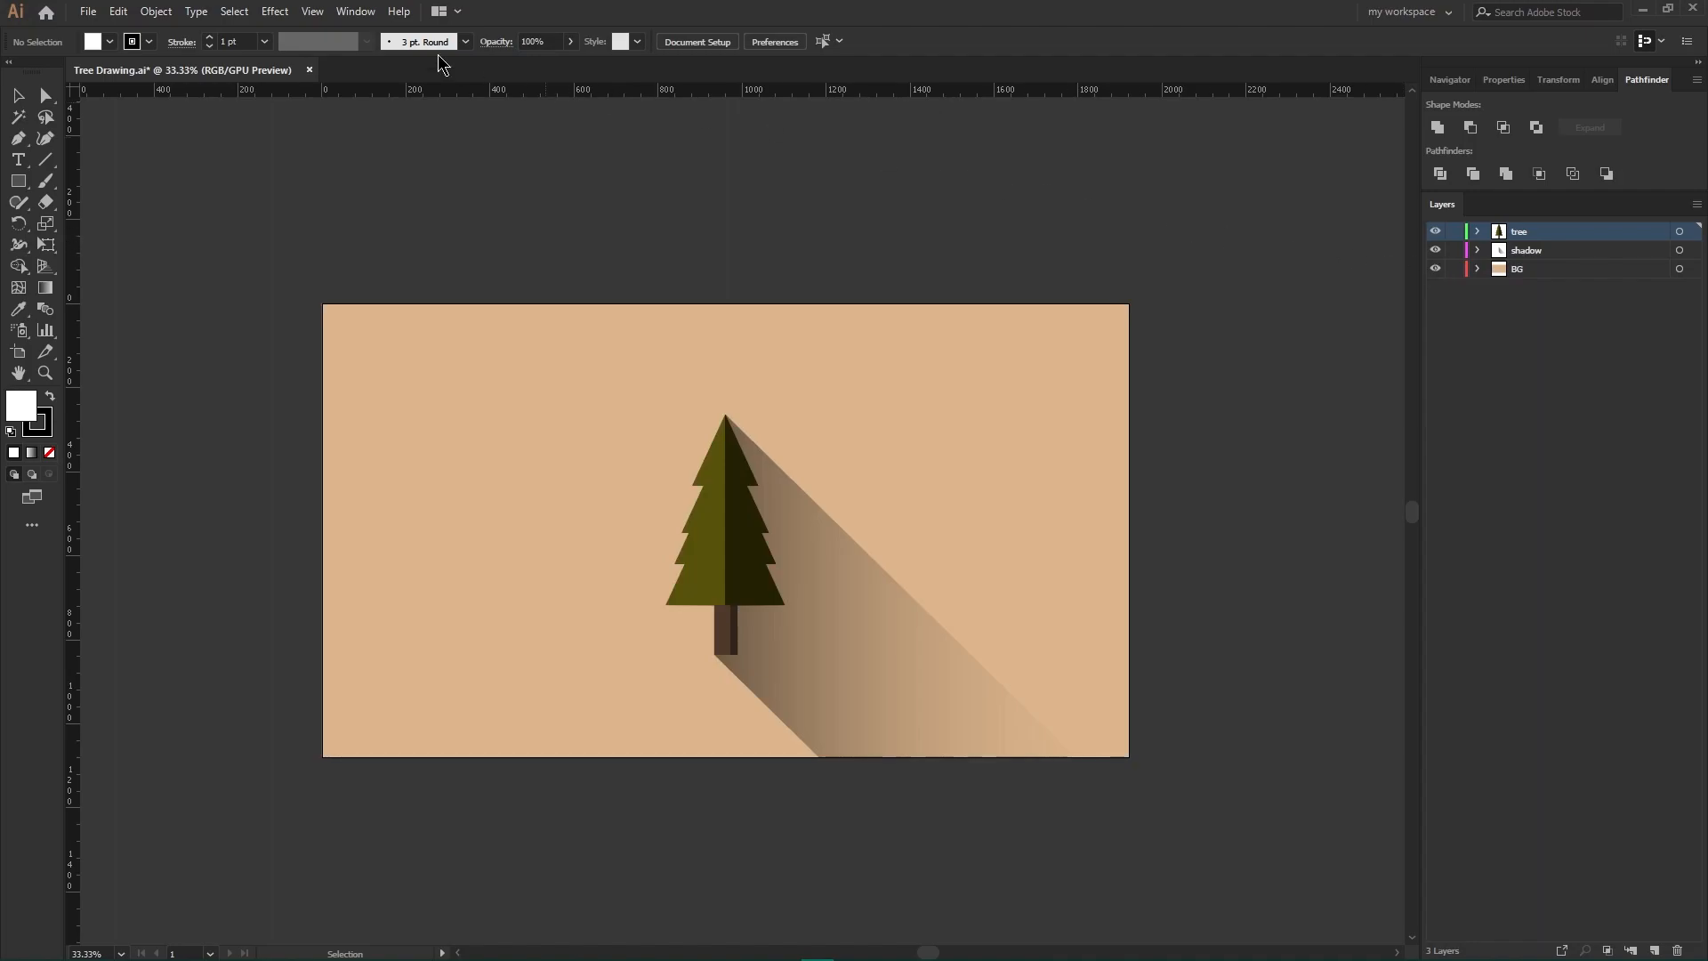
pyautogui.click(89, 12)
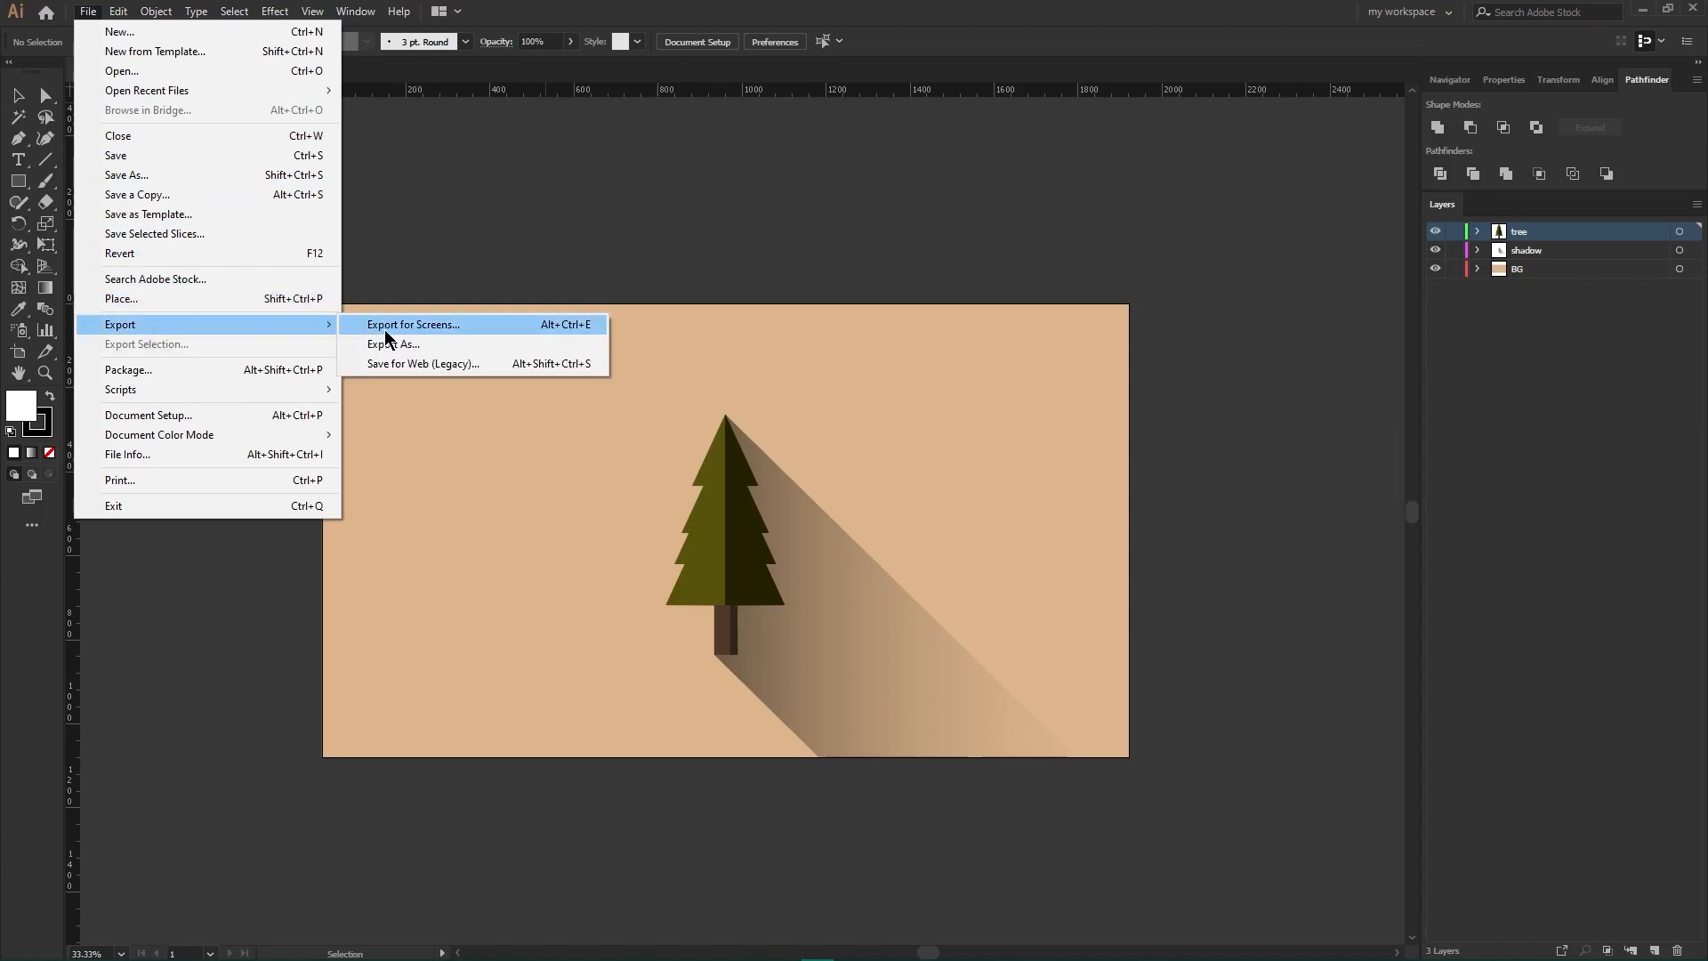
# - Export As Photoshop (*.PSD) under the name Tree Drawing
pyautogui.click(393, 343)
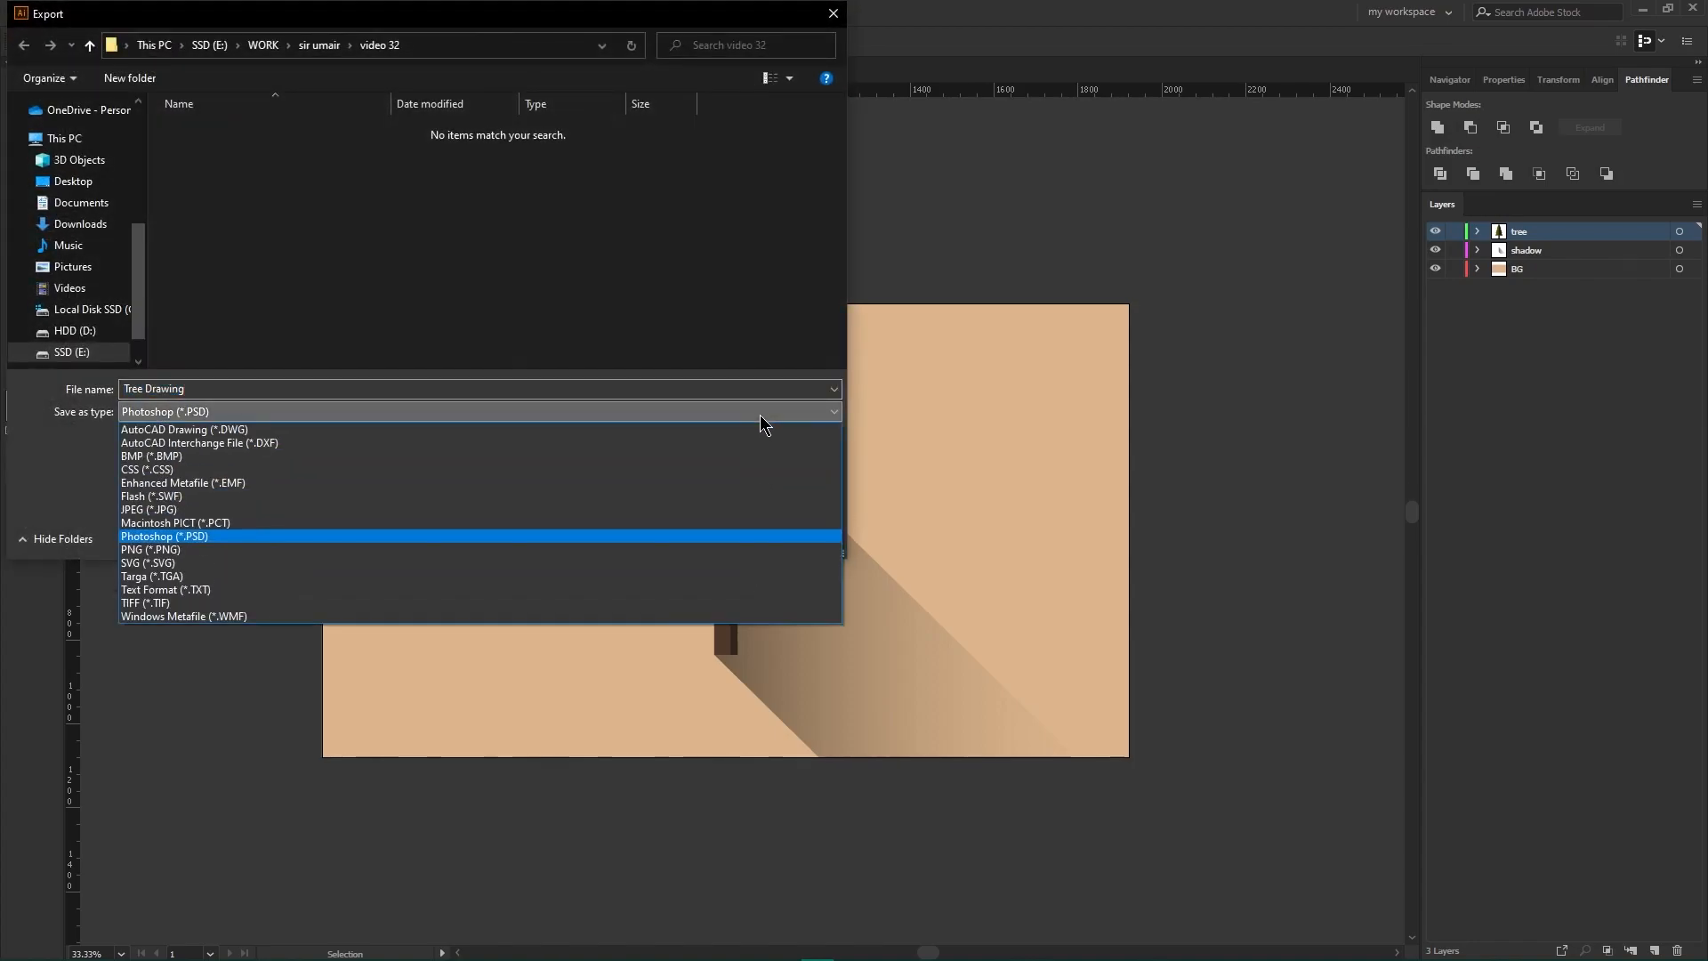
pyautogui.click(163, 536)
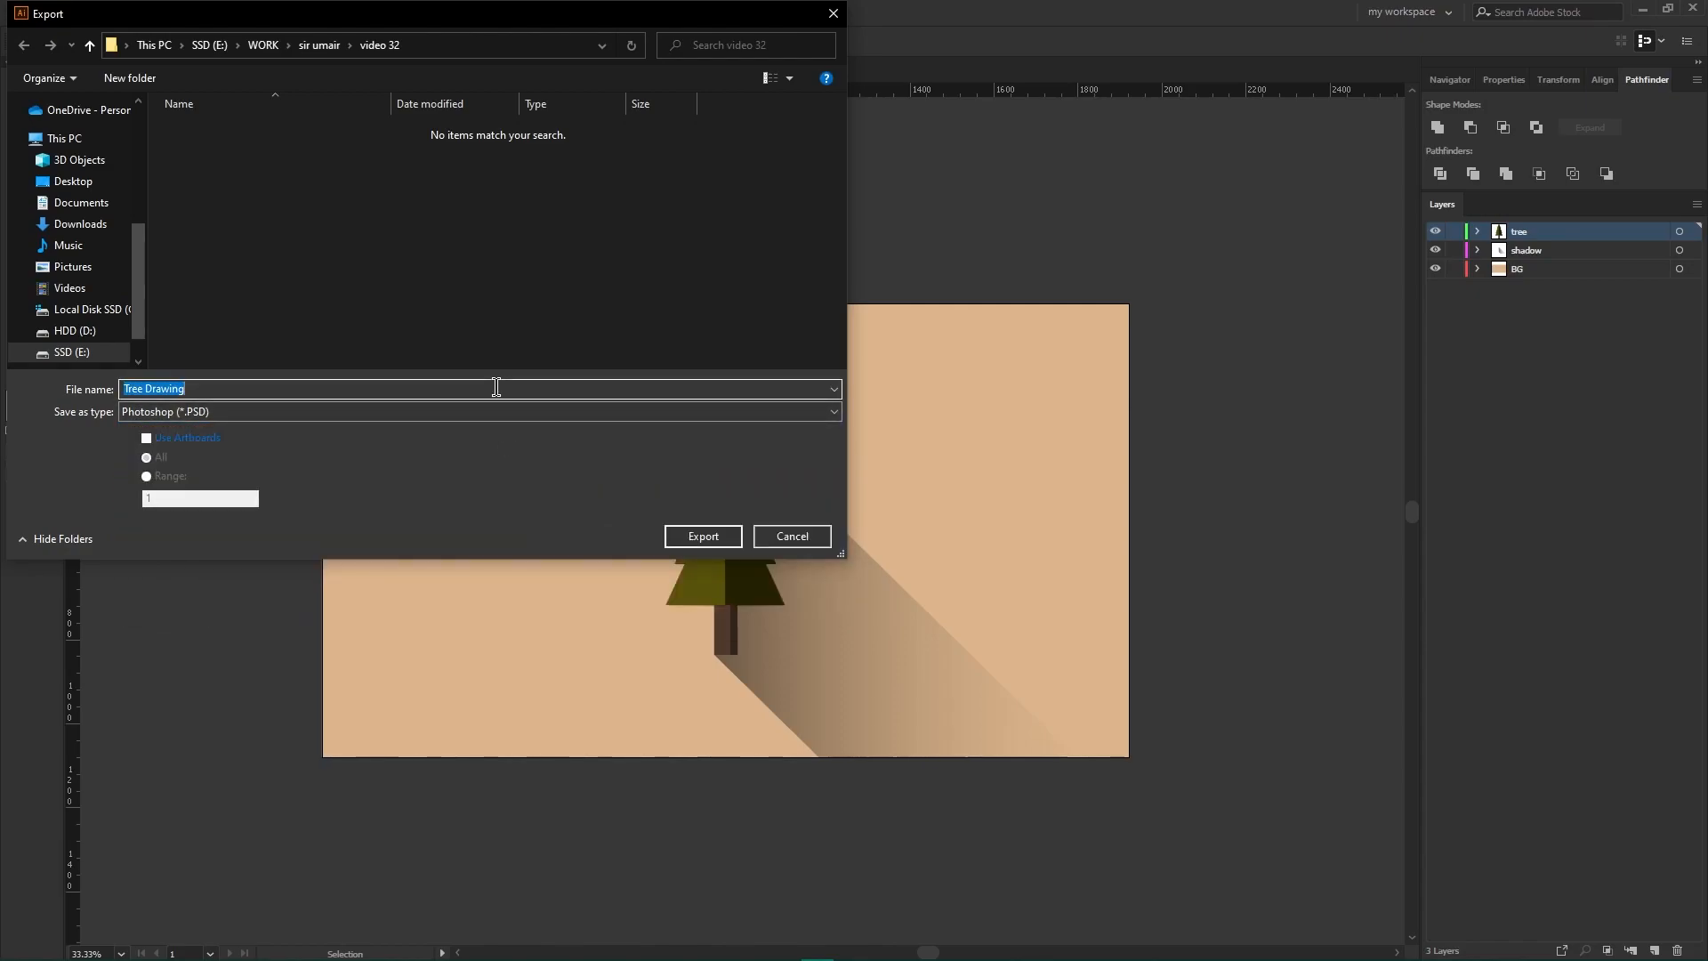
pyautogui.click(703, 536)
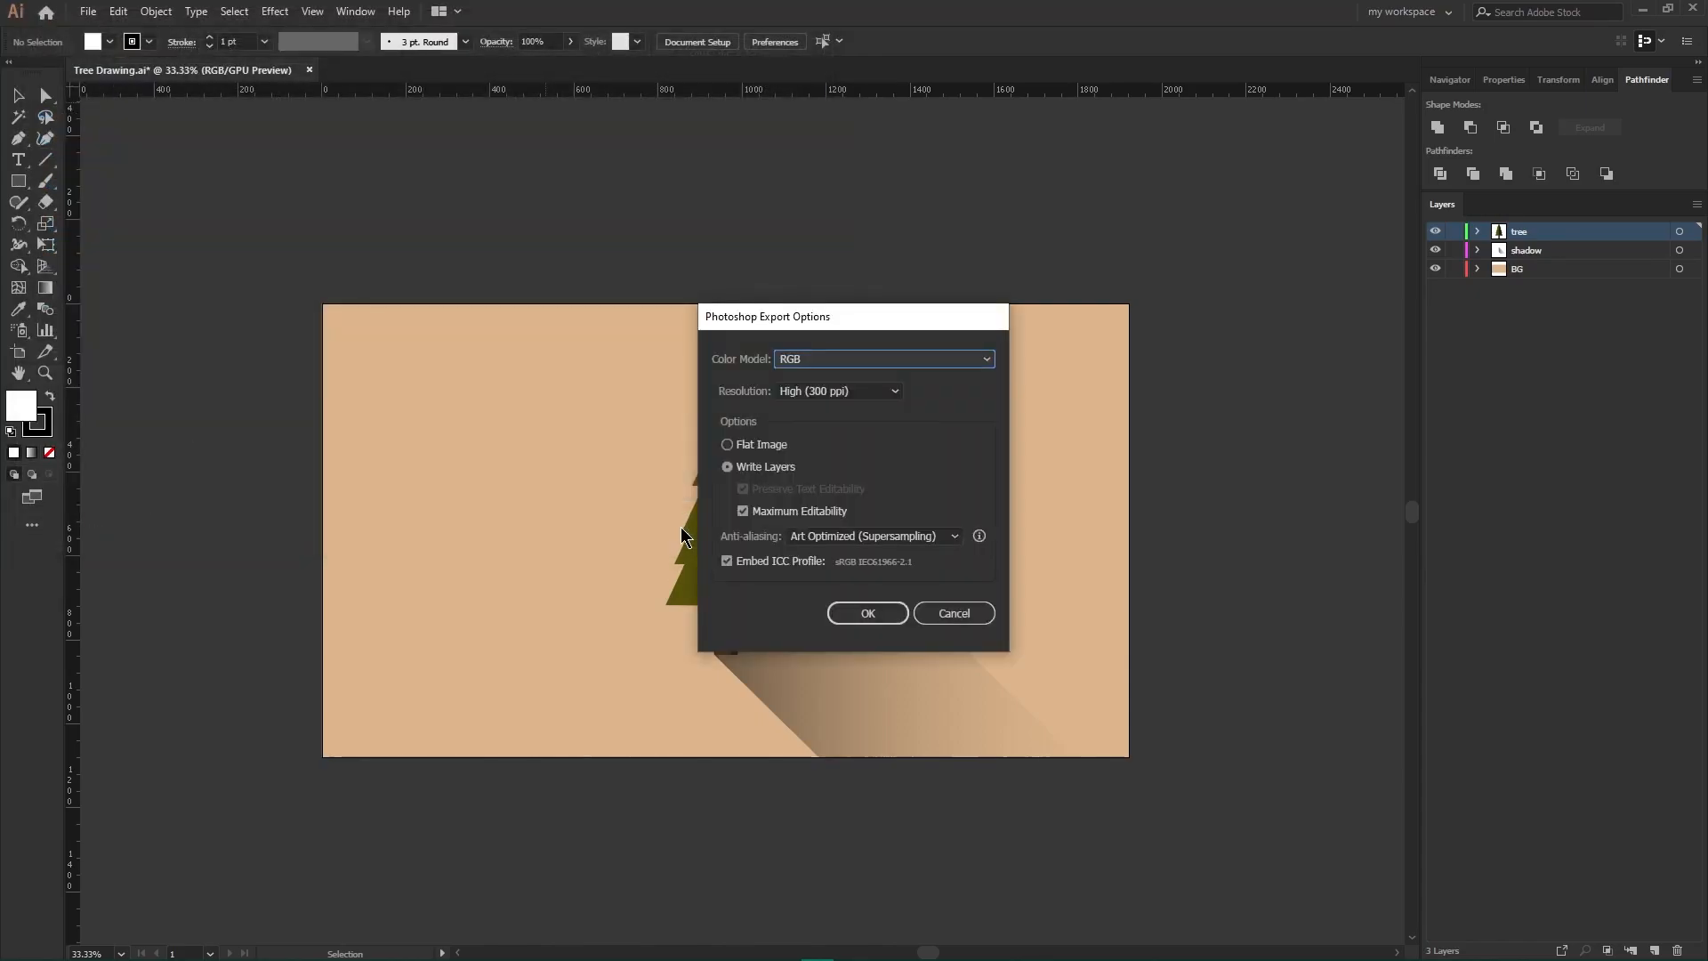
pyautogui.moveTo(862, 376)
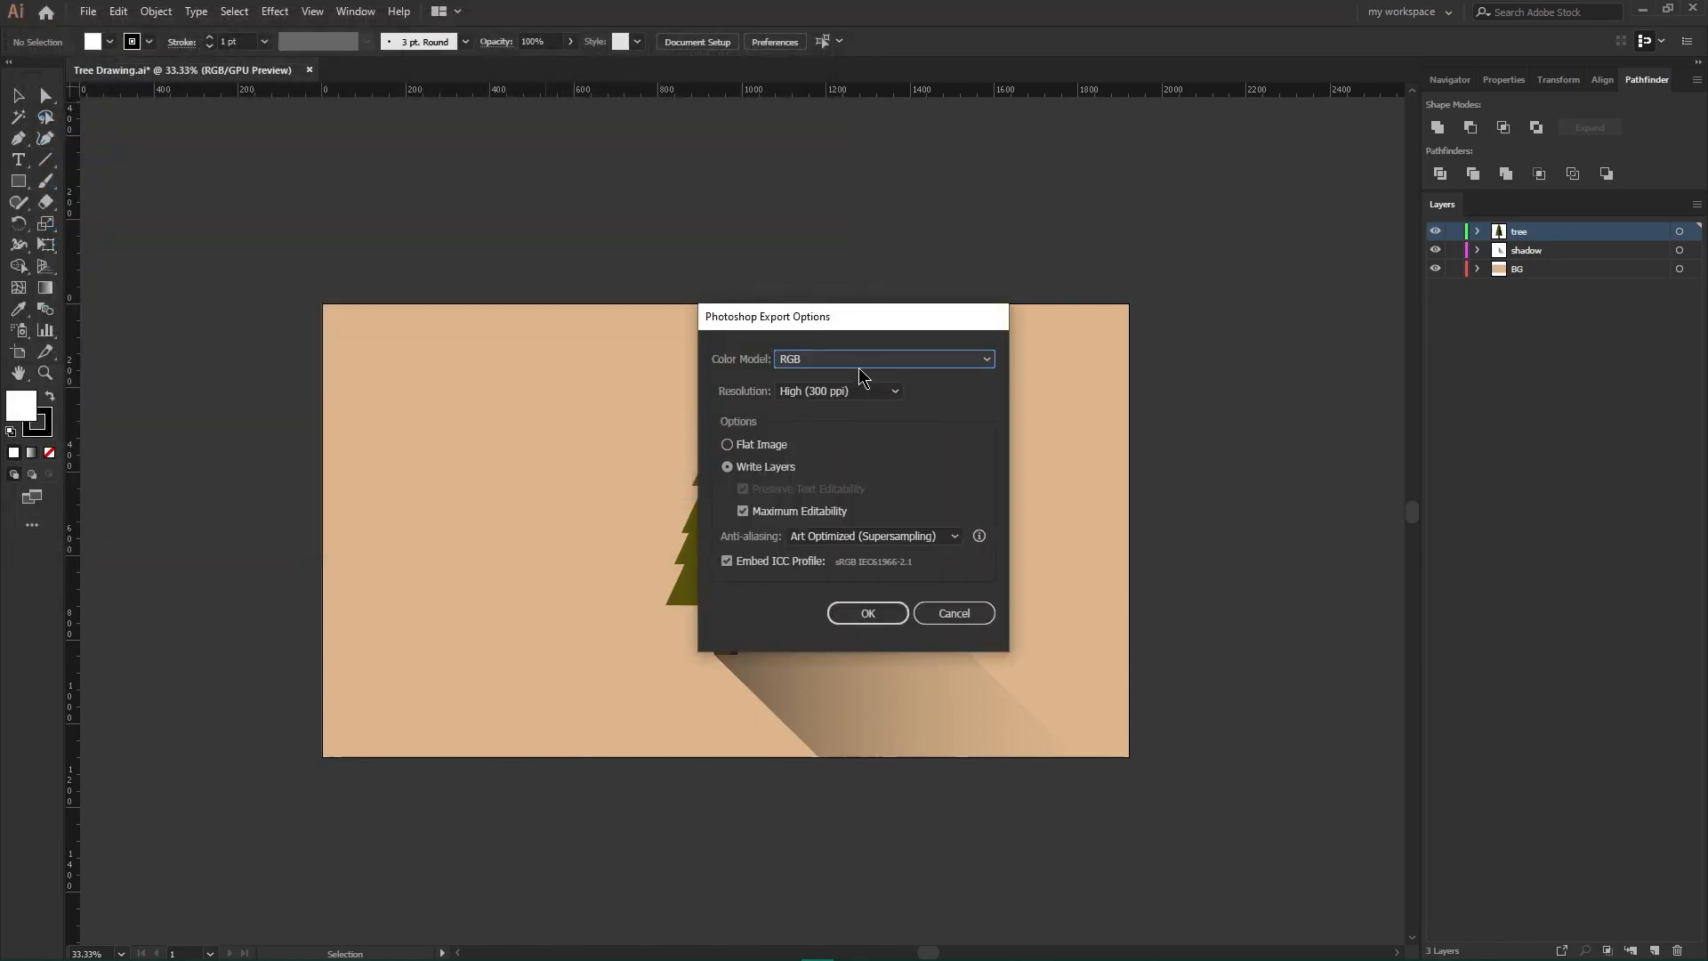
# - Confirm the PSD export at High (300 ppi) resolution with layers written
pyautogui.click(838, 391)
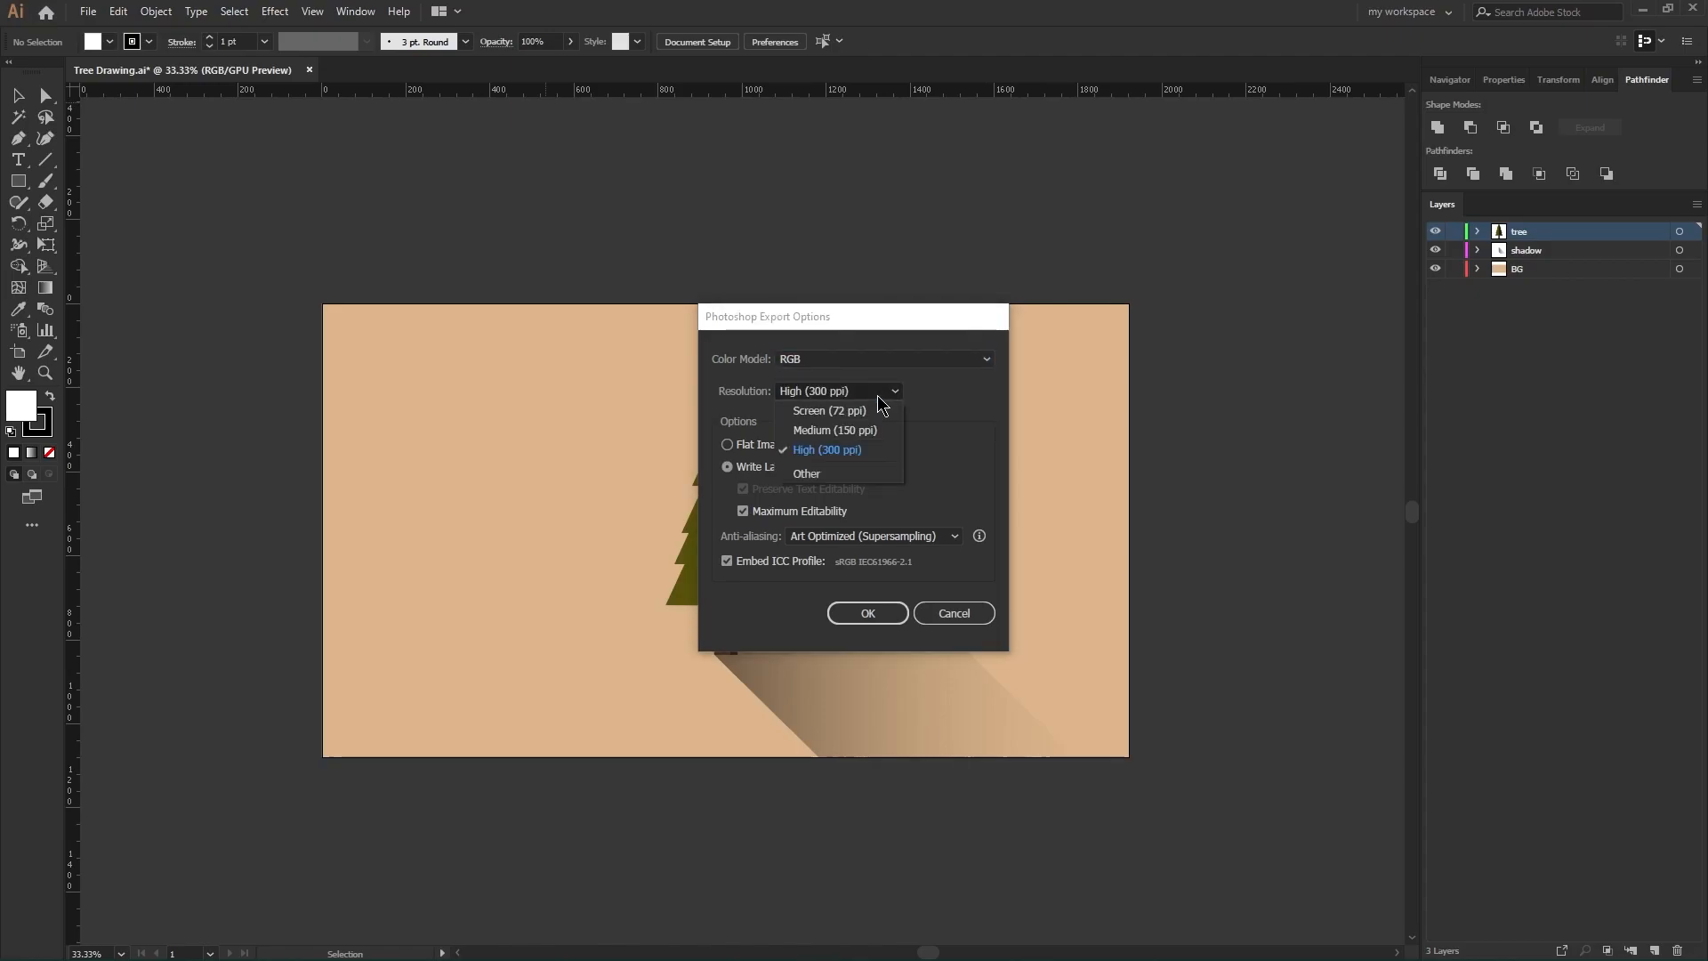
pyautogui.click(827, 449)
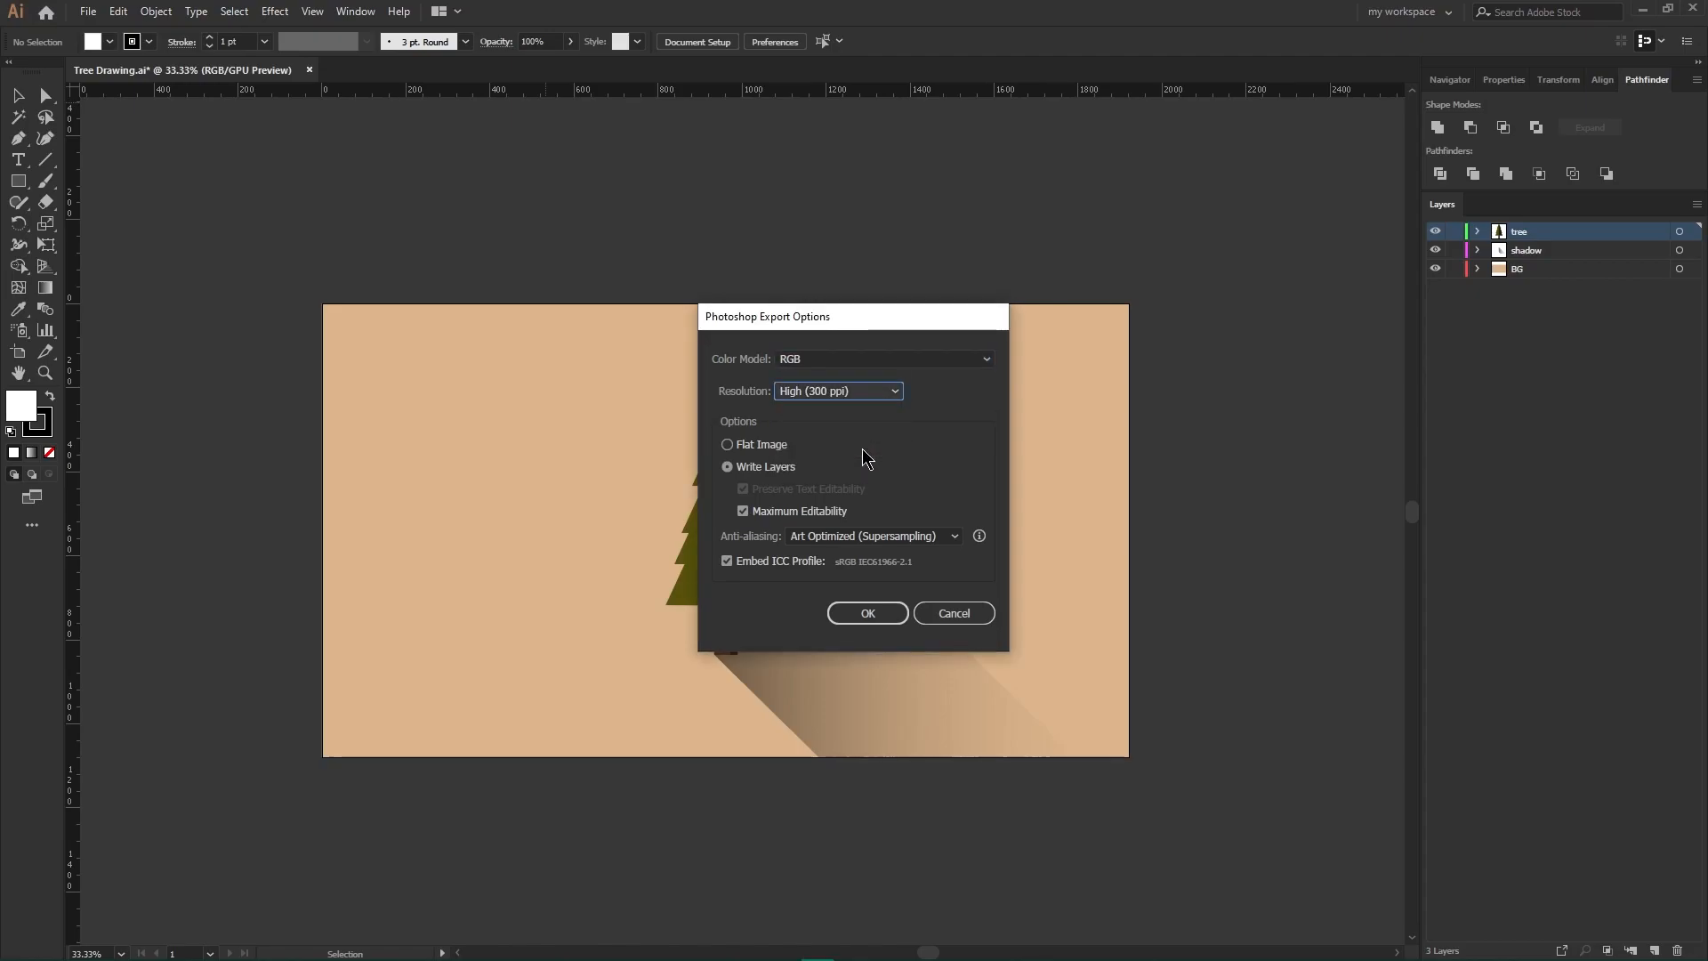
pyautogui.moveTo(797, 452)
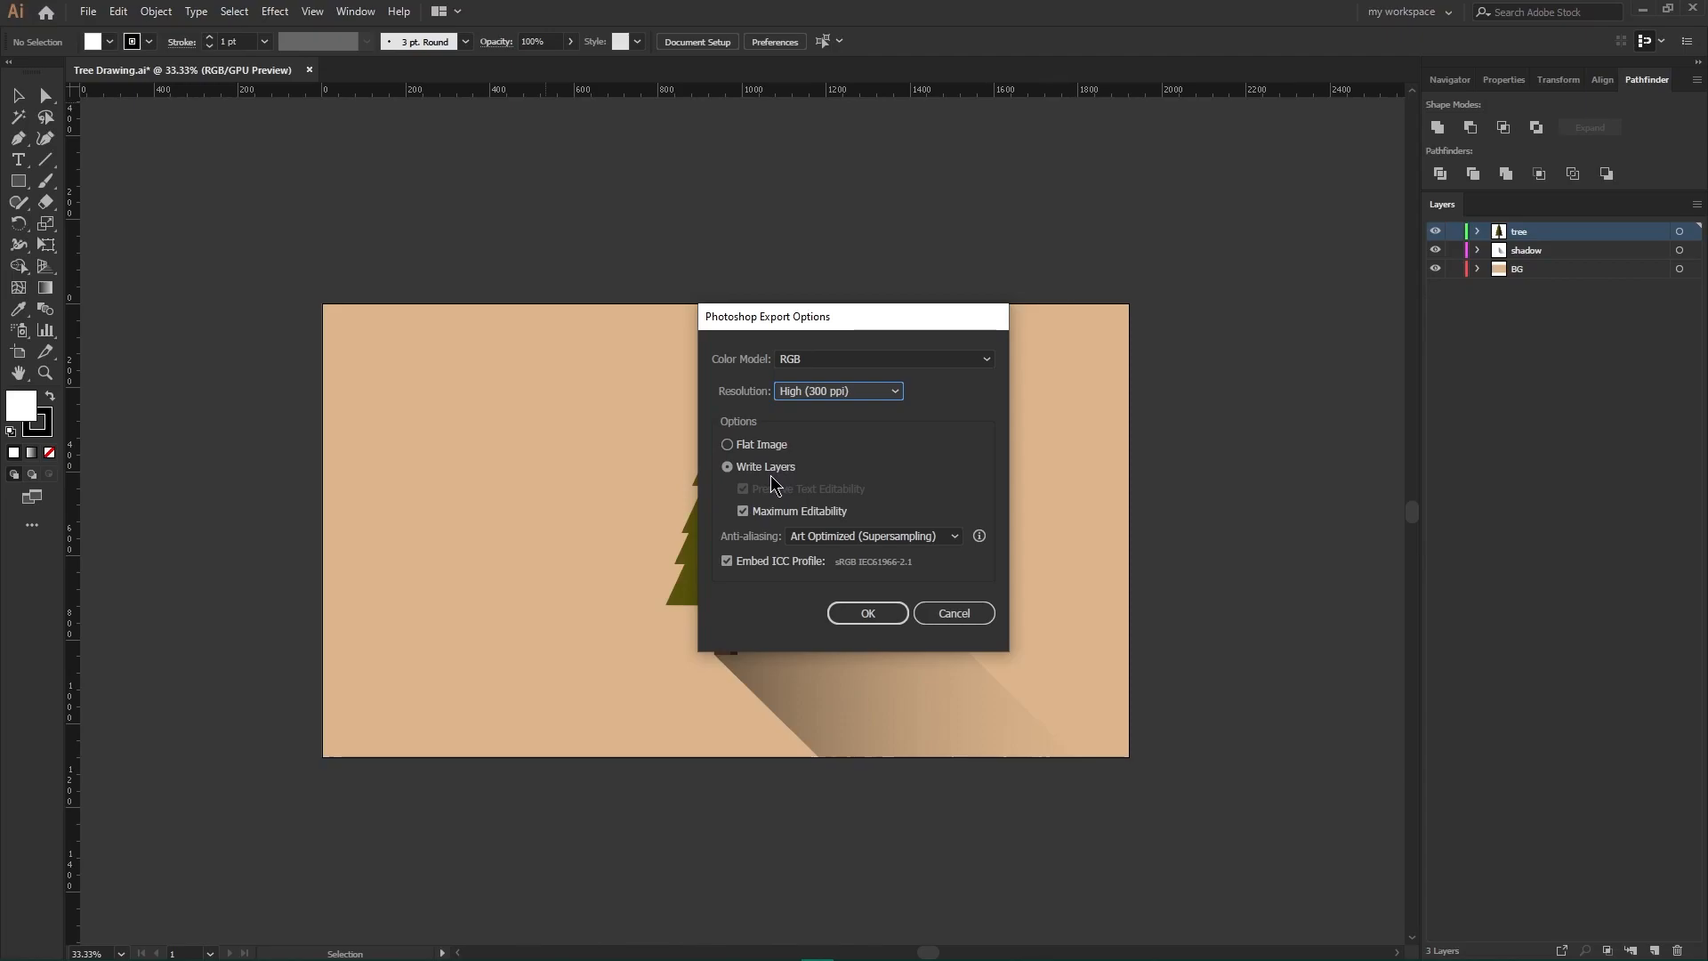
pyautogui.click(867, 613)
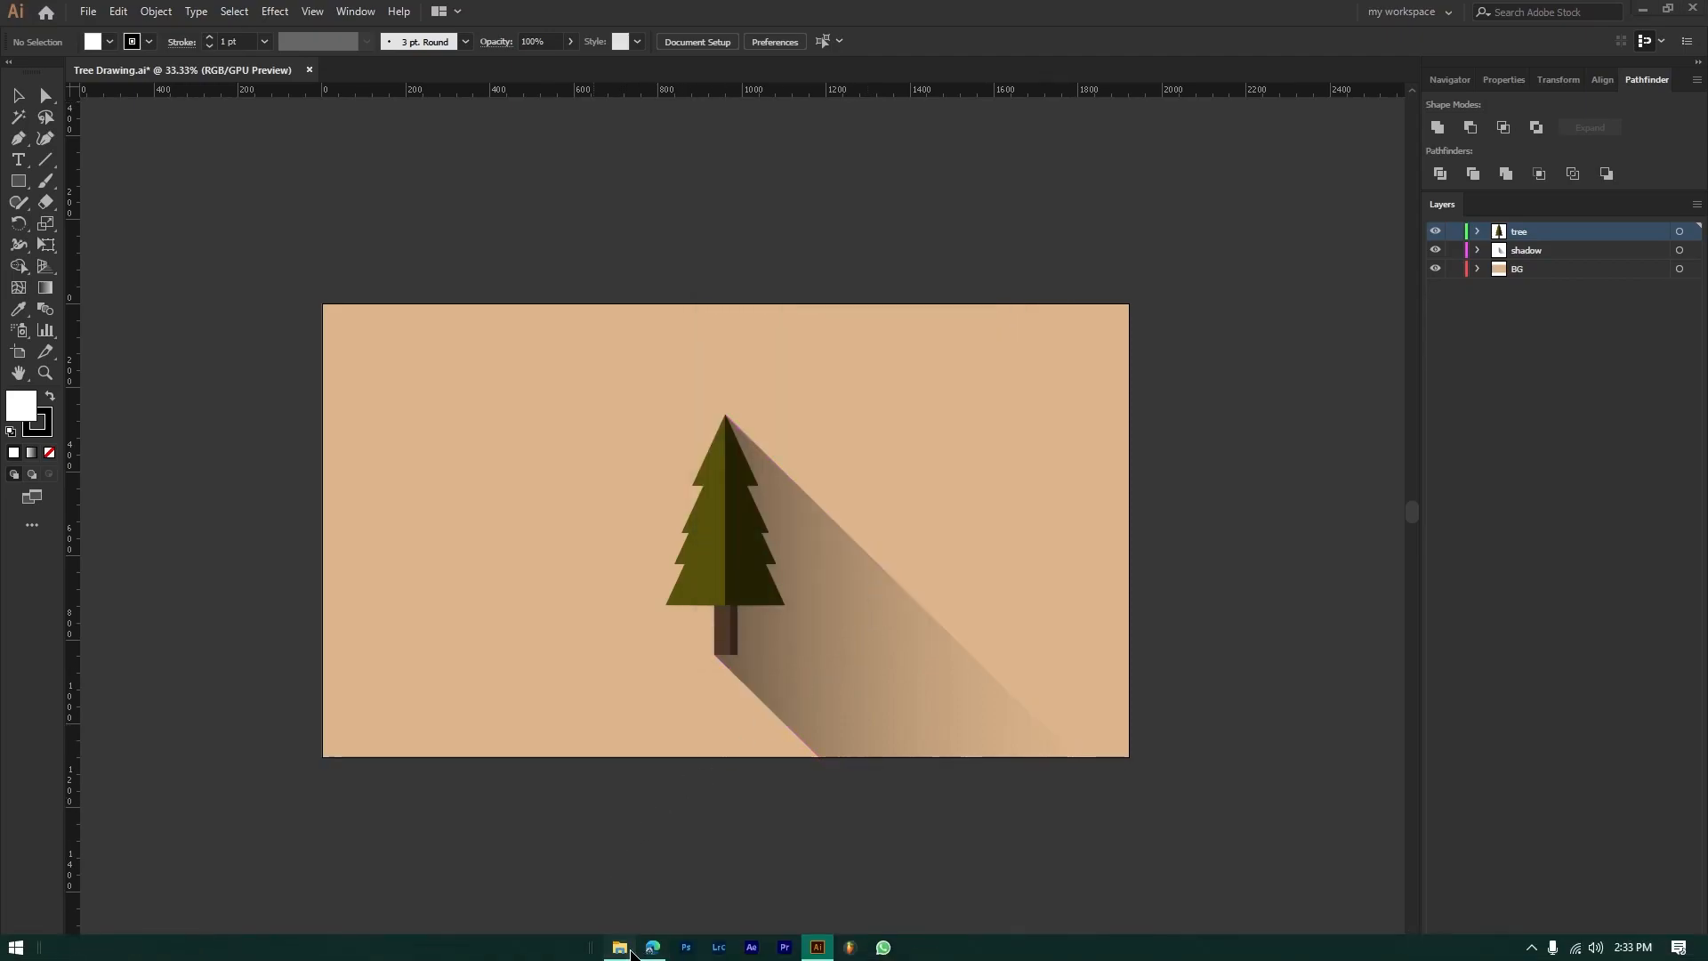
# - Open Tree Drawing.psd in Photoshop and hide the shadow layer
pyautogui.click(619, 948)
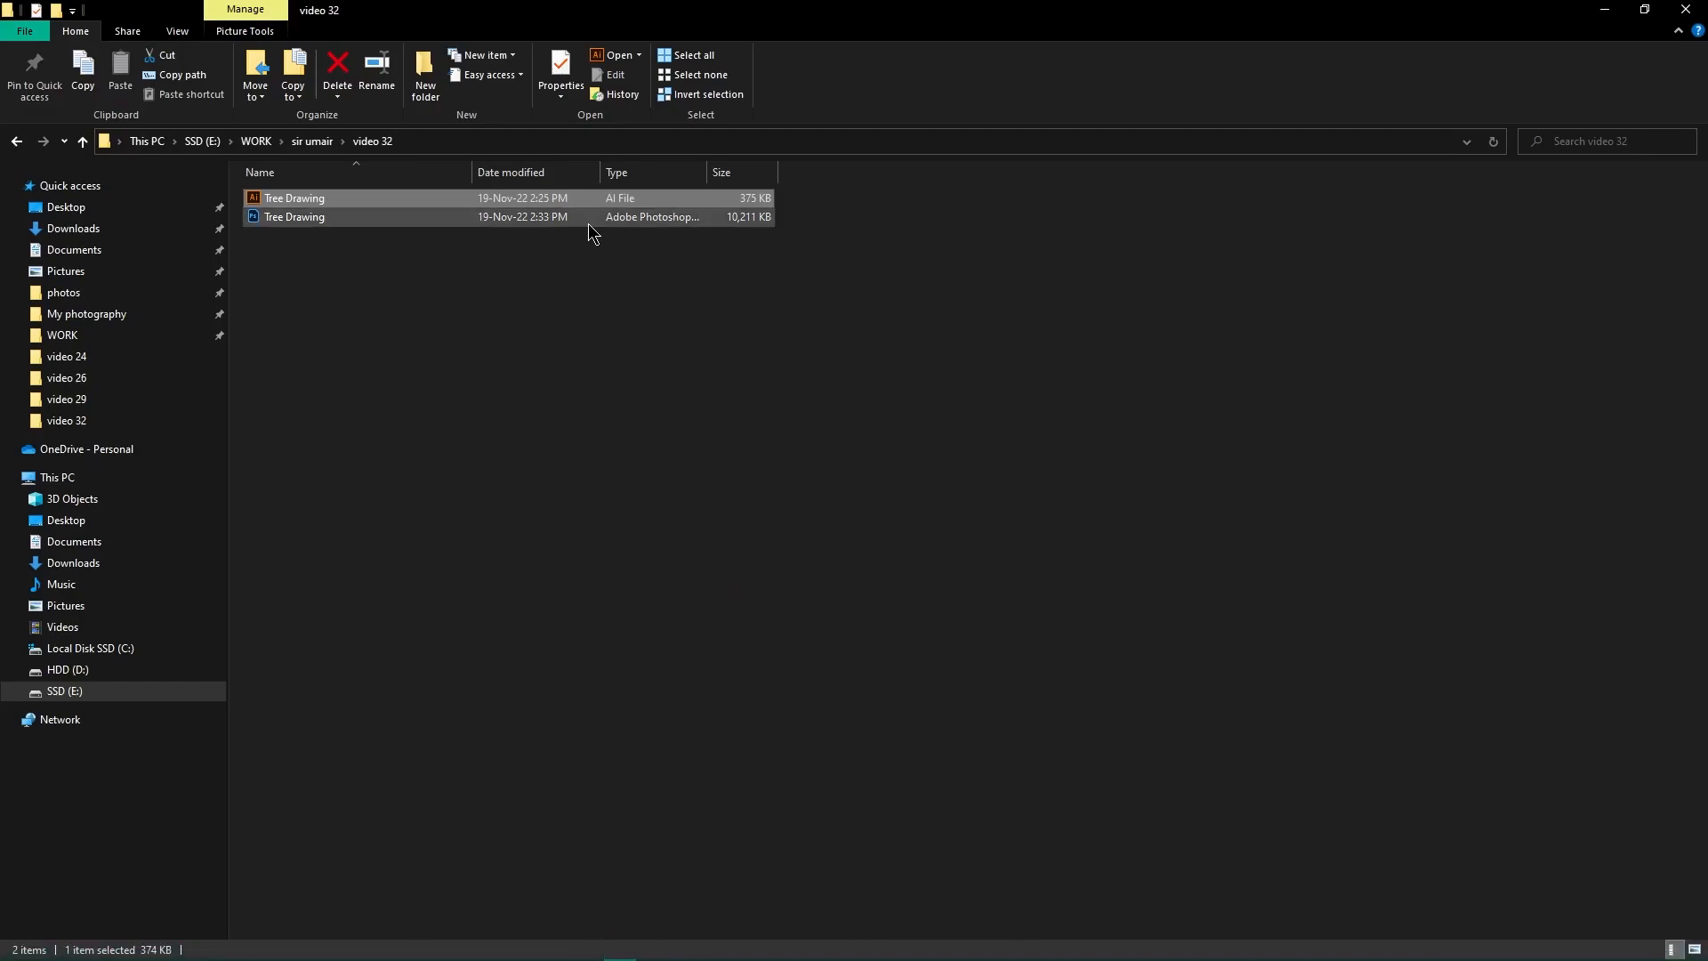
pyautogui.doubleClick(293, 216)
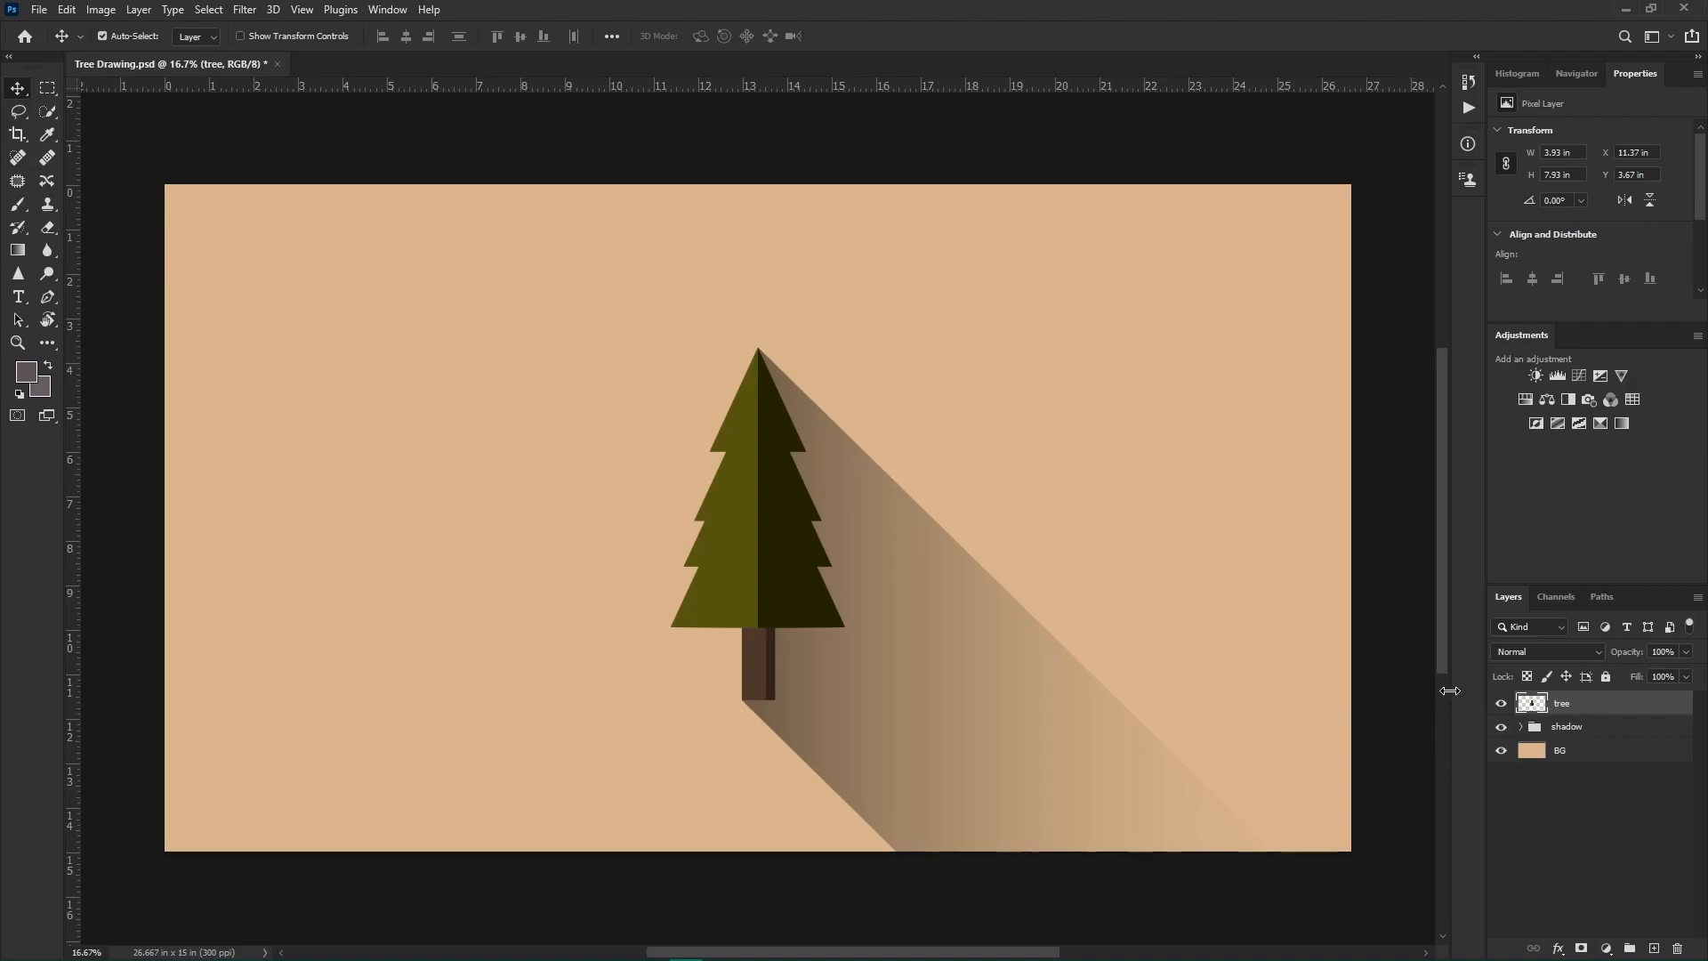
pyautogui.click(1501, 726)
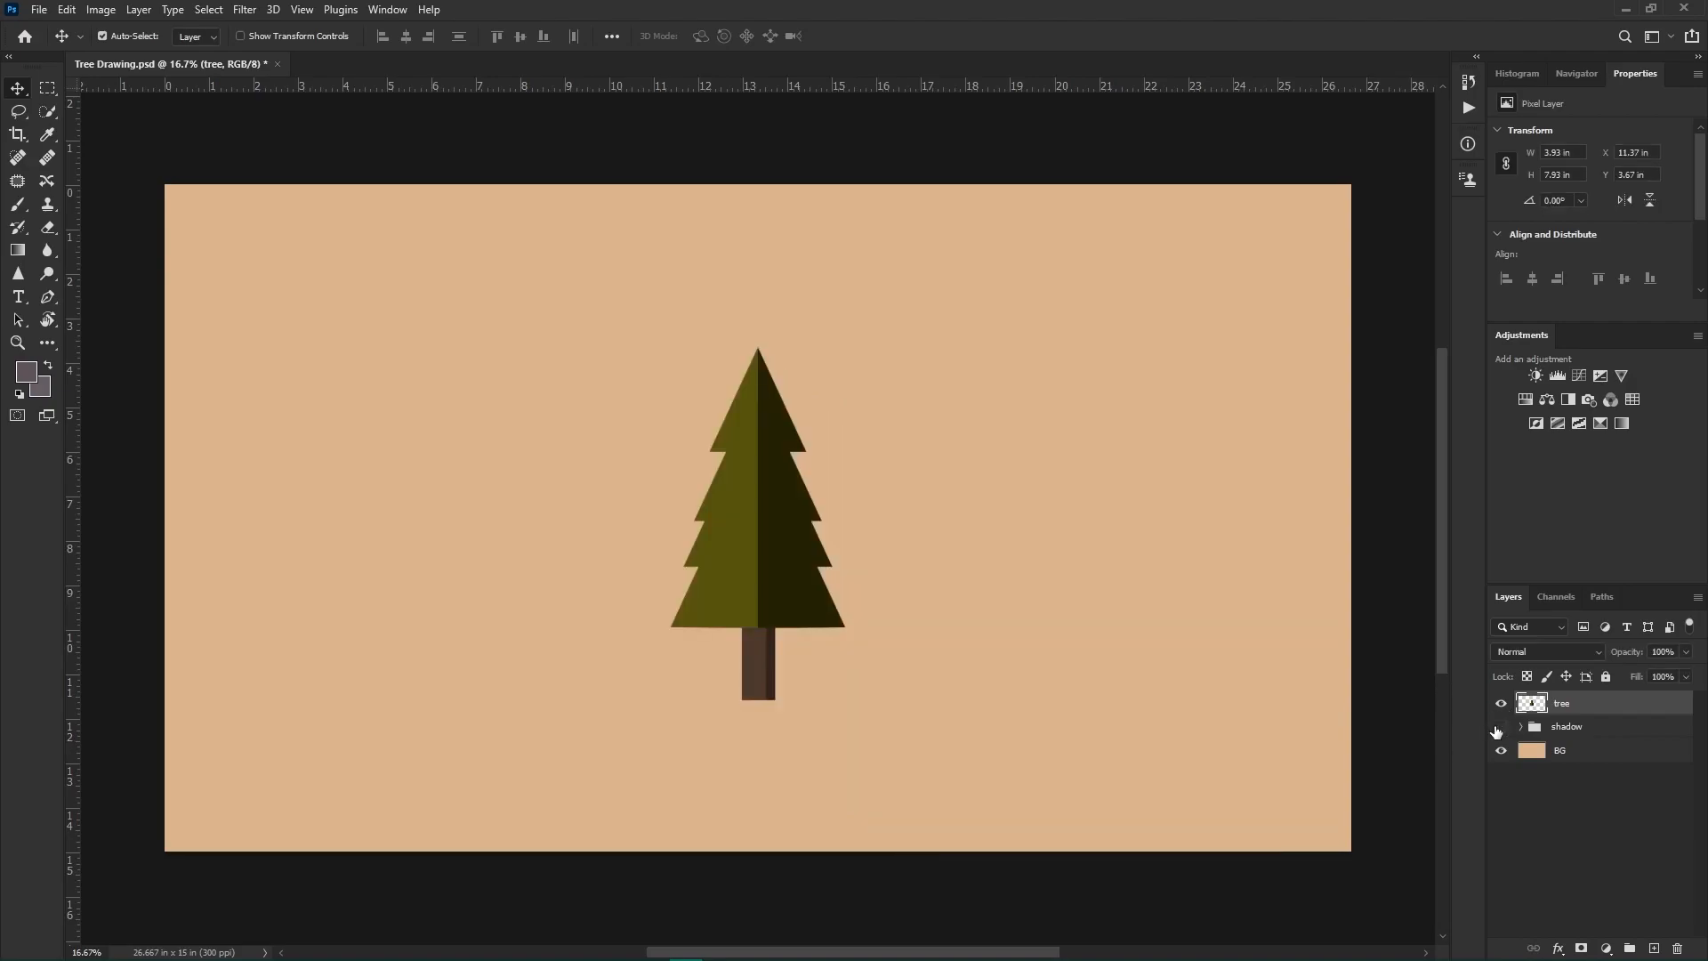